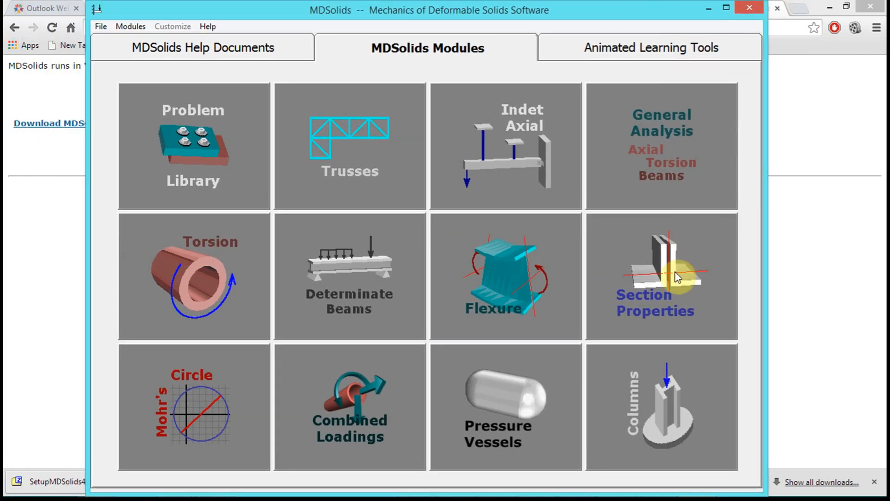
- Launch the Section Properties module and minimize Chrome, Foxit Reader and File Explorer
{"action": "left_click", "coordinate": [660, 276]}
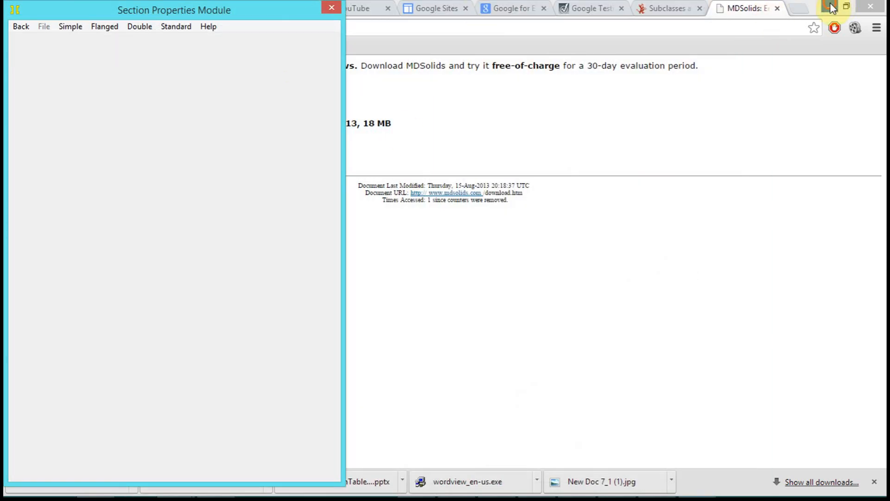
{"action": "left_click", "coordinate": [833, 7]}
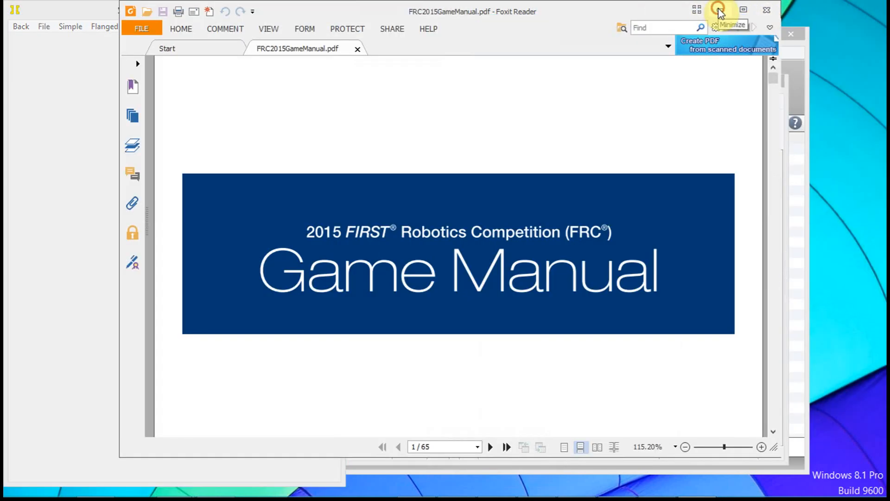
{"action": "left_click", "coordinate": [720, 11]}
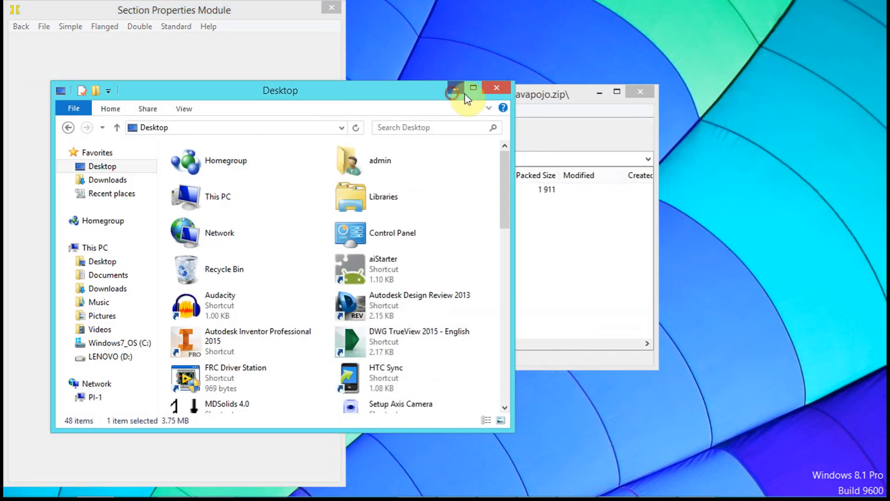
{"action": "left_click", "coordinate": [455, 90]}
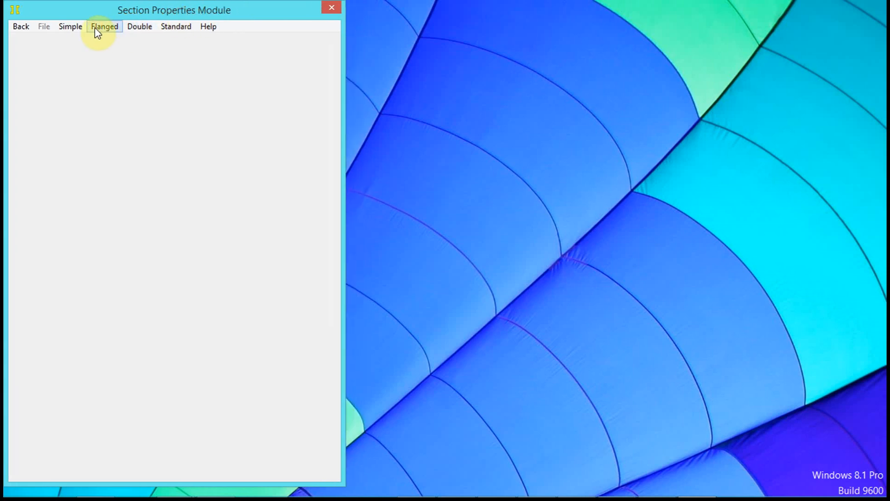
- Choose a user-defined I-Shape from the Simple > Flanged shape menus
{"action": "left_click", "coordinate": [69, 26]}
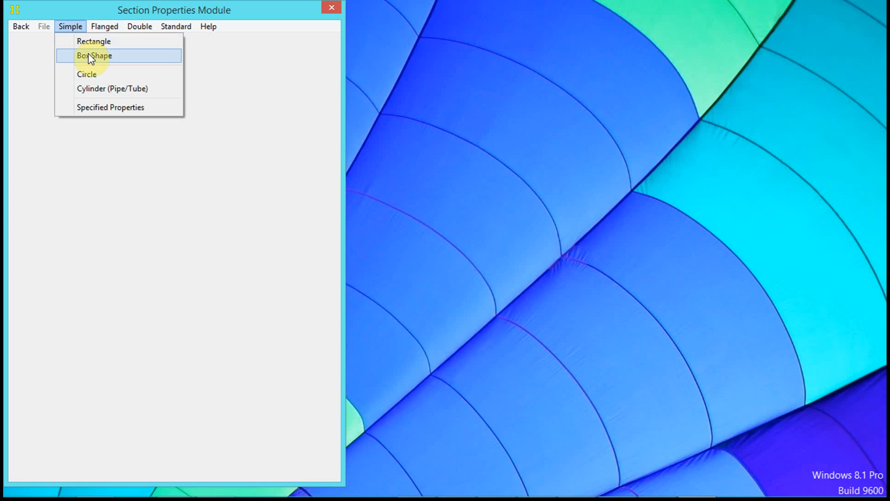
{"action": "left_click", "coordinate": [104, 26]}
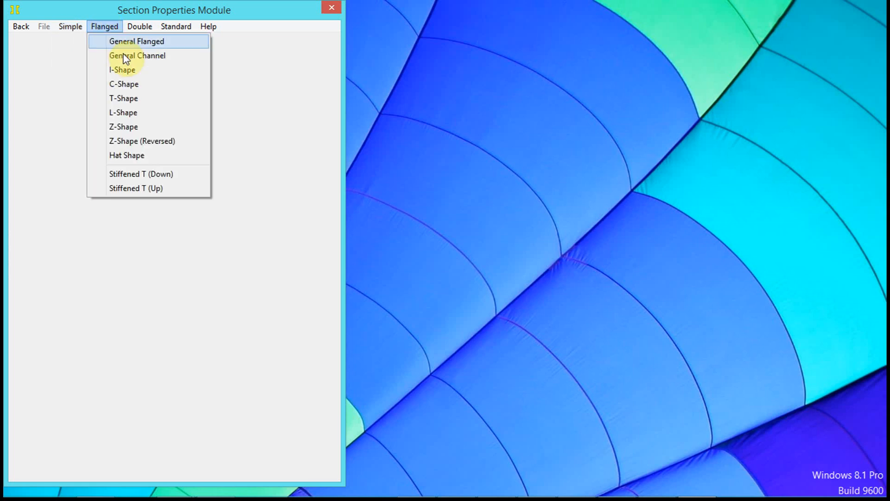
{"action": "mouse_move", "coordinate": [130, 77]}
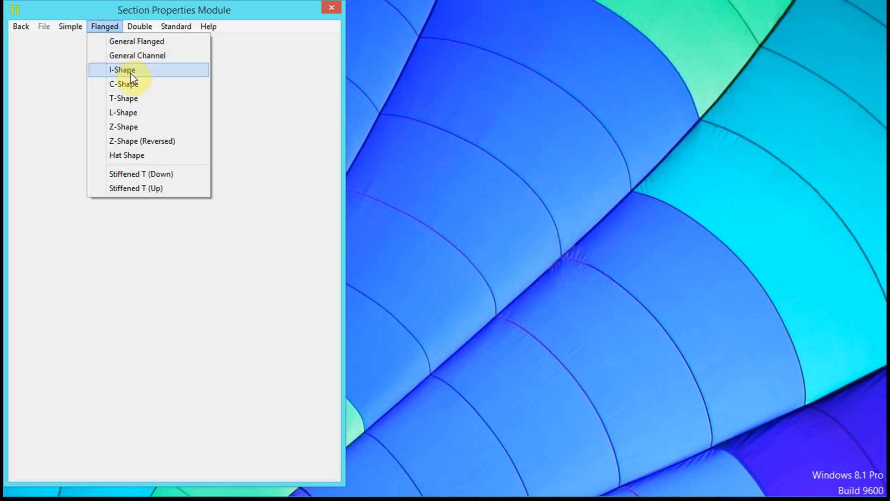
{"action": "left_click", "coordinate": [122, 70]}
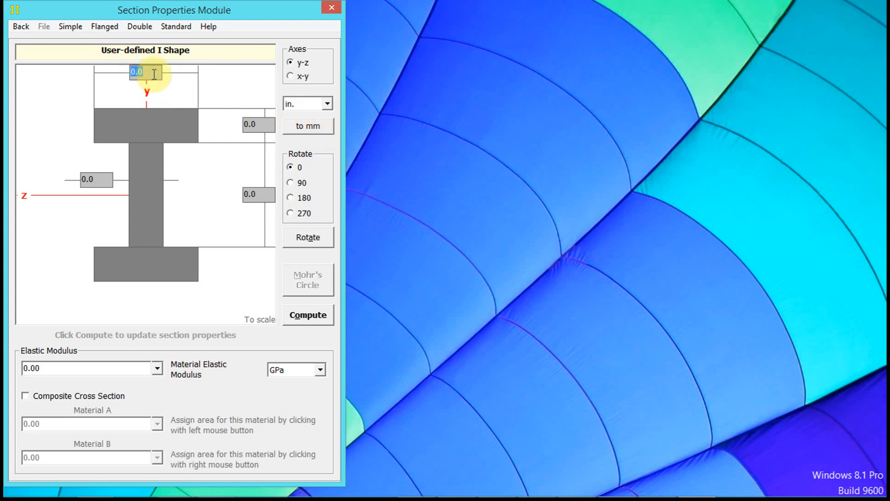
- Enter flange width 12, web and flange thickness 3, and web height 9 inches
{"action": "type", "text": "12"}
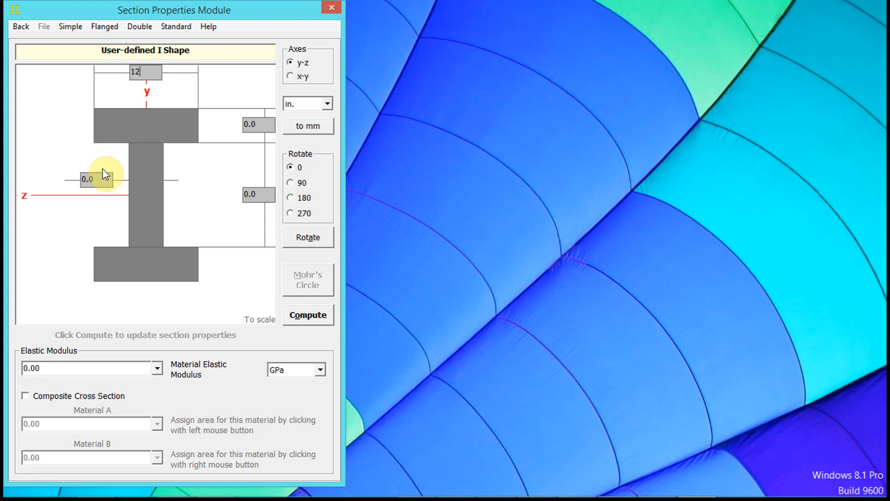
{"action": "left_click", "coordinate": [87, 179]}
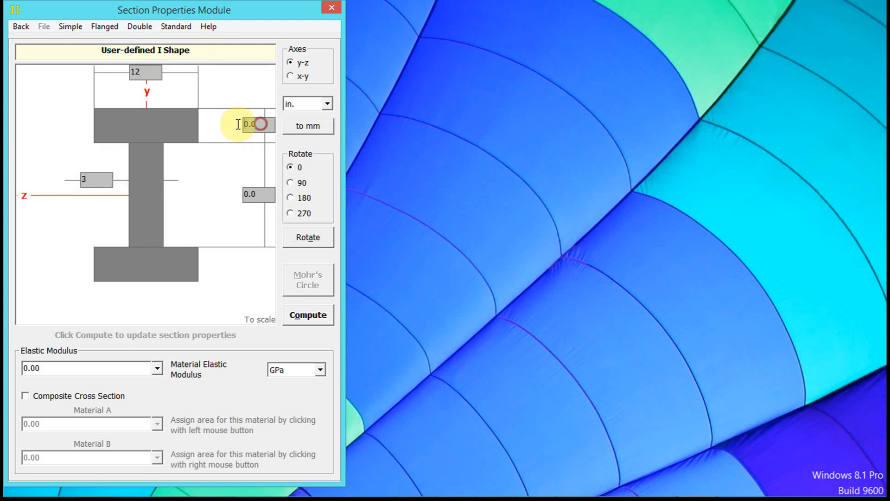
{"action": "type", "text": "3"}
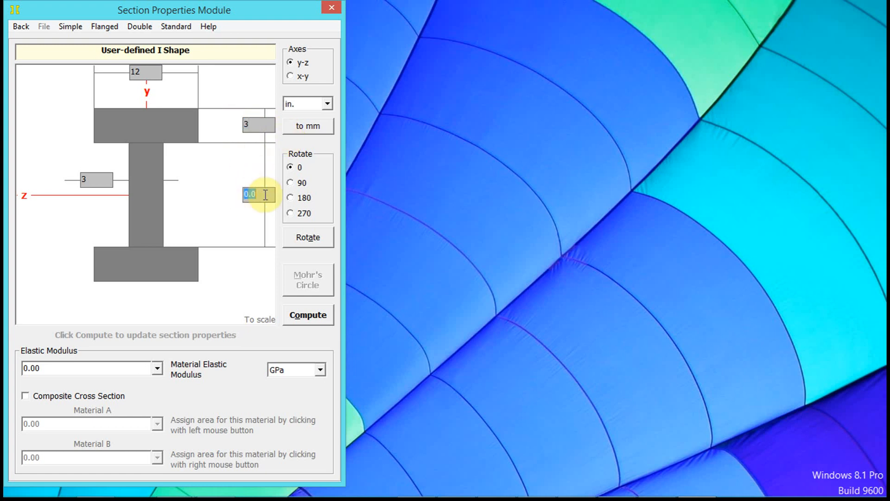
{"action": "type", "text": "9"}
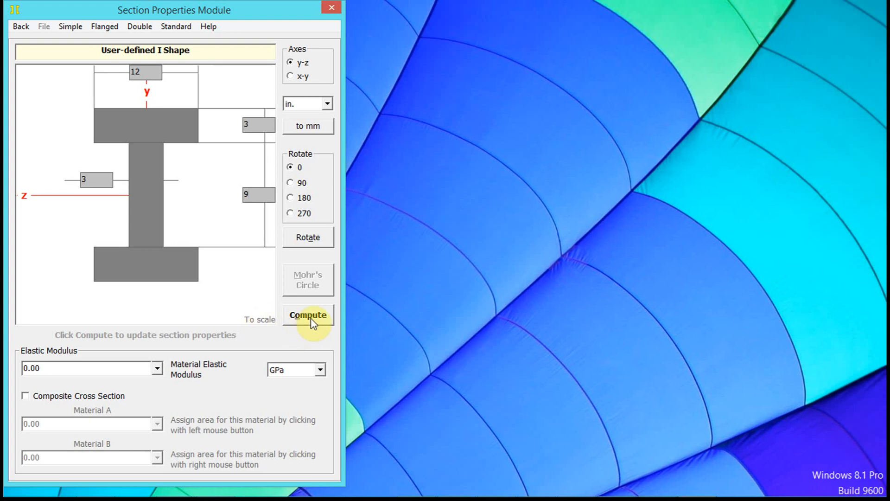
{"action": "mouse_move", "coordinate": [261, 120]}
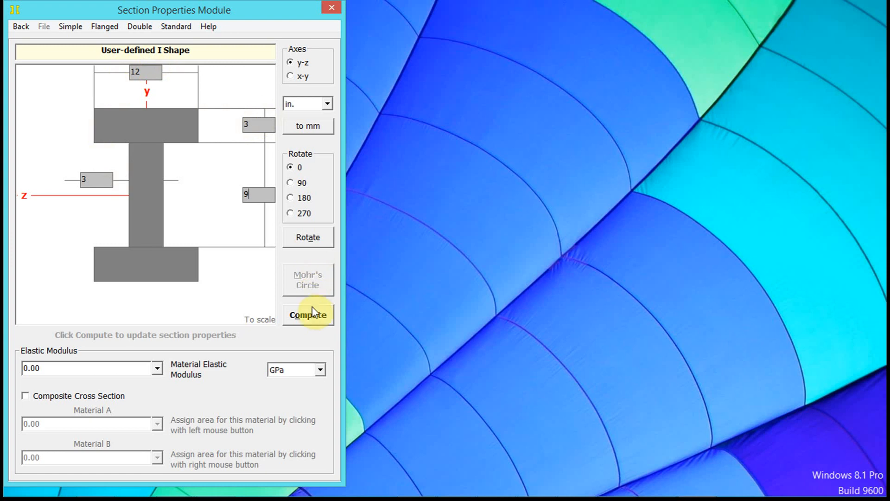
- Compute the Z-axis properties (area 99 in², centroid 7.5 in, Iz 2,828.25) and place the results beside the drawing
{"action": "left_click", "coordinate": [307, 315]}
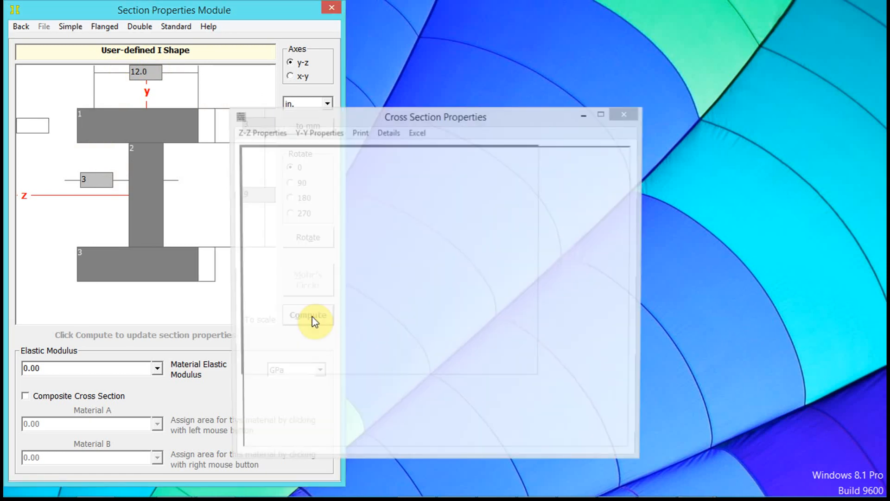
{"action": "left_click", "coordinate": [308, 315]}
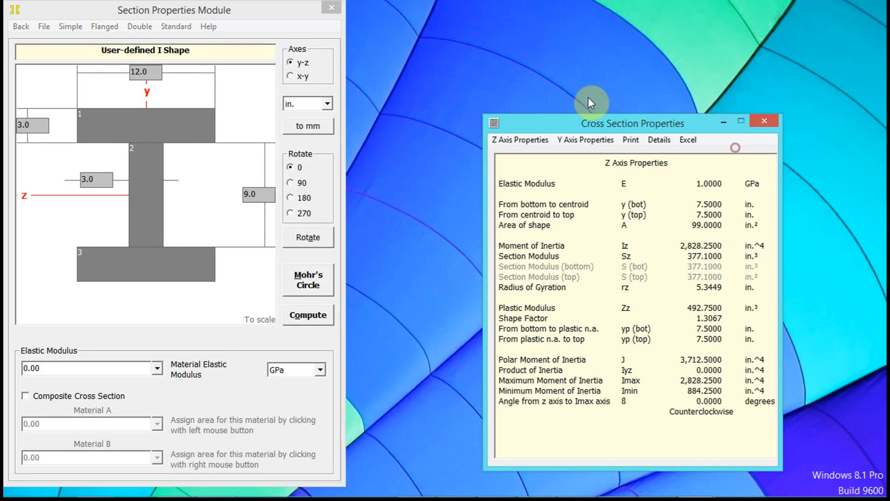
{"action": "left_click_drag", "start_coordinate": [633, 122], "coordinate": [413, 48]}
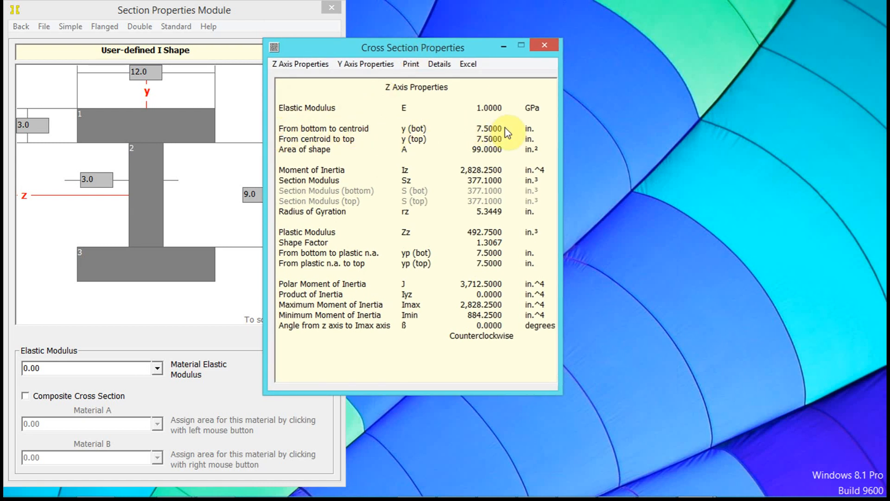
{"action": "mouse_move", "coordinate": [380, 133]}
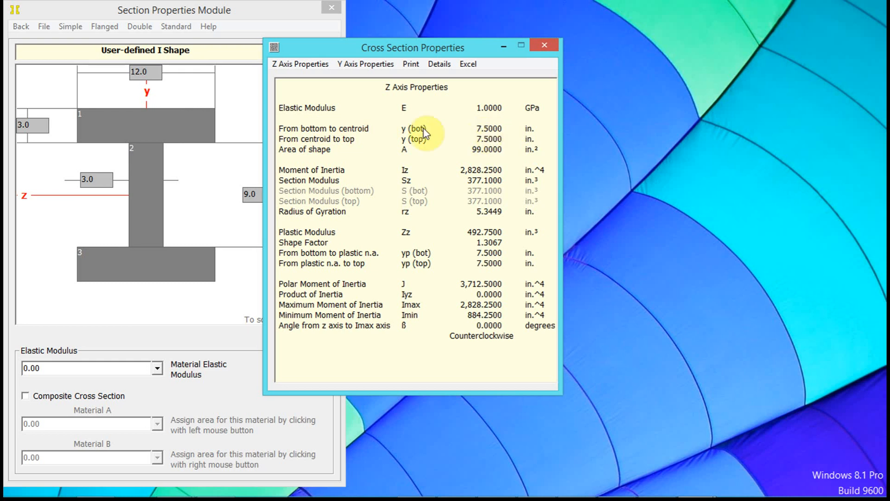
{"action": "mouse_move", "coordinate": [476, 150]}
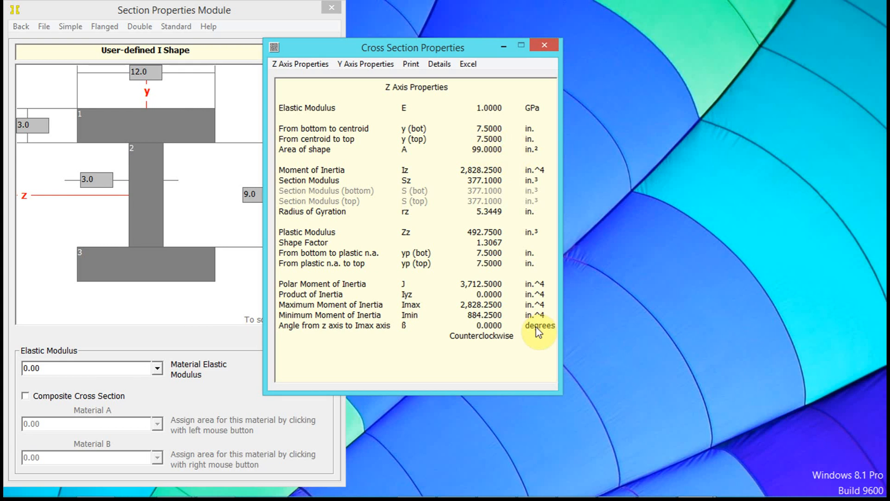
{"action": "mouse_move", "coordinate": [551, 388]}
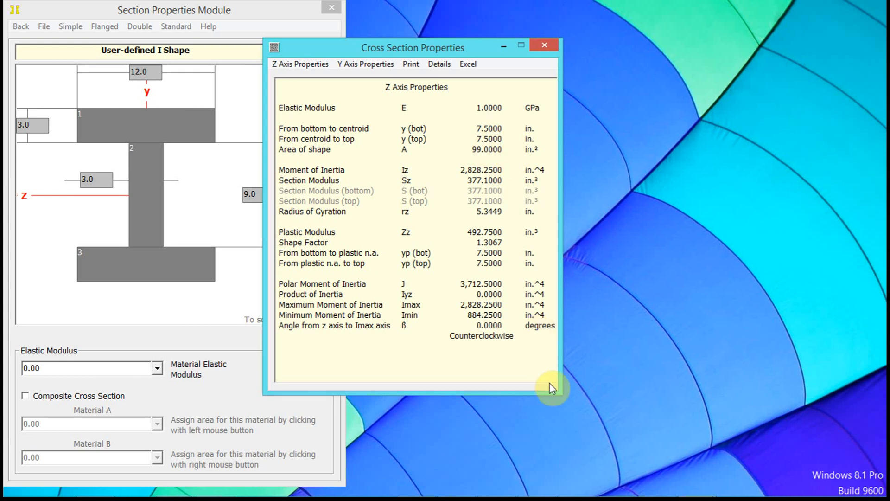
{"action": "mouse_move", "coordinate": [452, 51]}
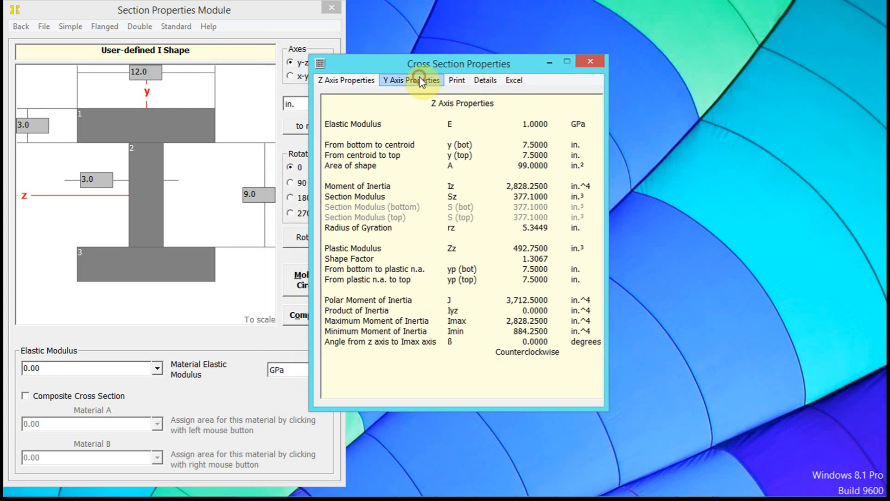
- Show the Y-axis properties (centroid 6.0 in from each side) and move the results window clear of the form
{"action": "left_click", "coordinate": [411, 80]}
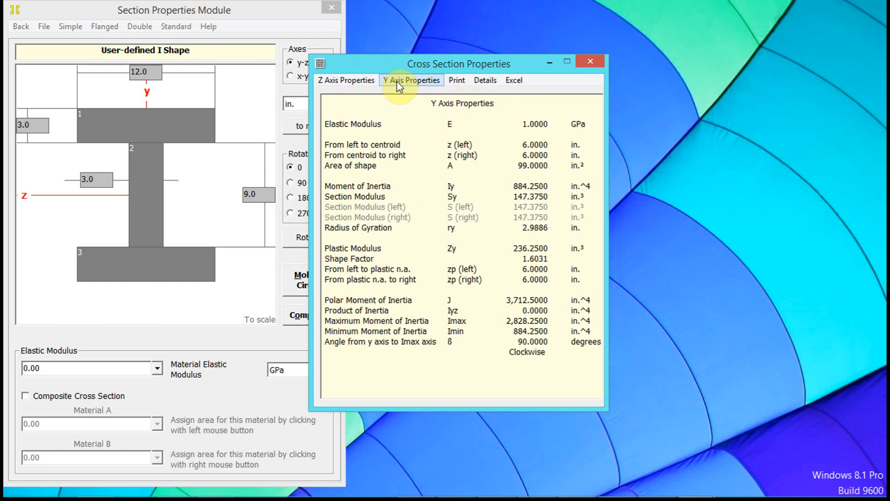
{"action": "left_click", "coordinate": [346, 80]}
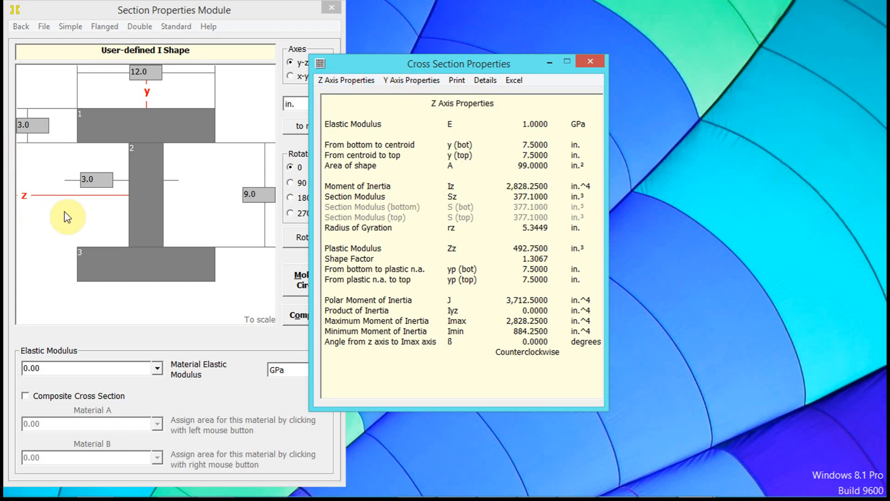
{"action": "left_click", "coordinate": [411, 80]}
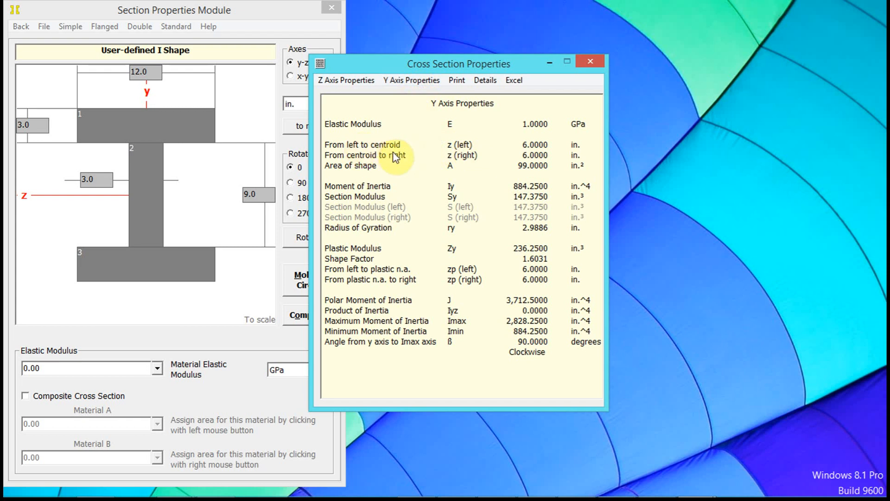
{"action": "mouse_move", "coordinate": [551, 174]}
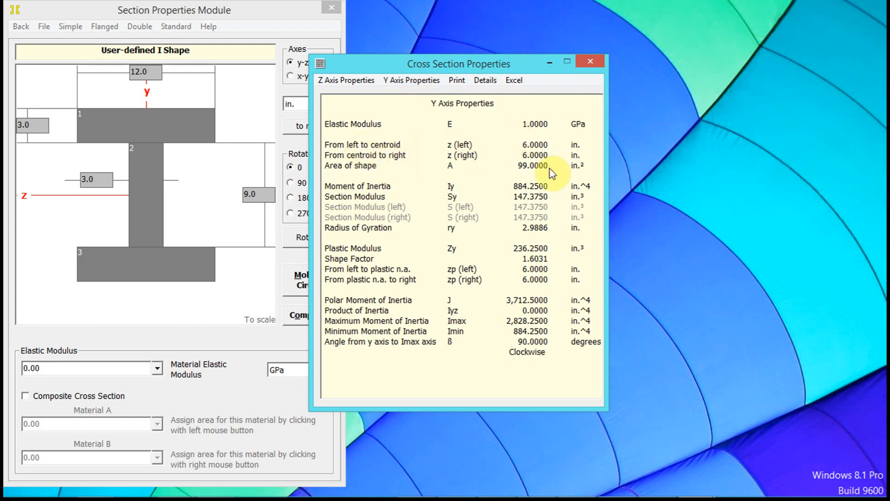
{"action": "left_click_drag", "start_coordinate": [460, 64], "coordinate": [511, 57]}
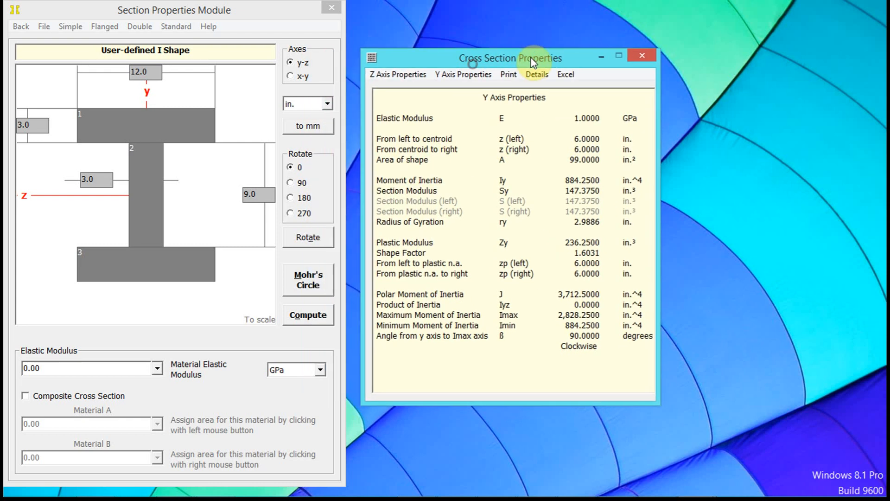
{"action": "left_click_drag", "start_coordinate": [509, 57], "coordinate": [506, 38]}
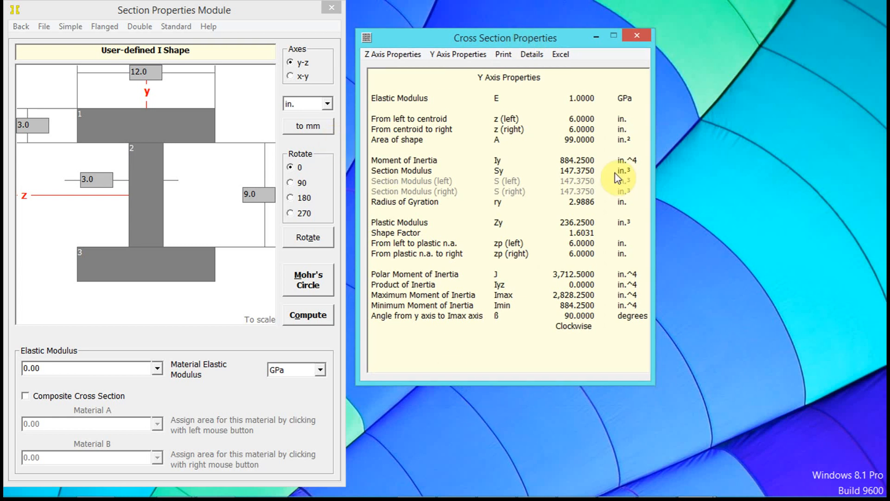